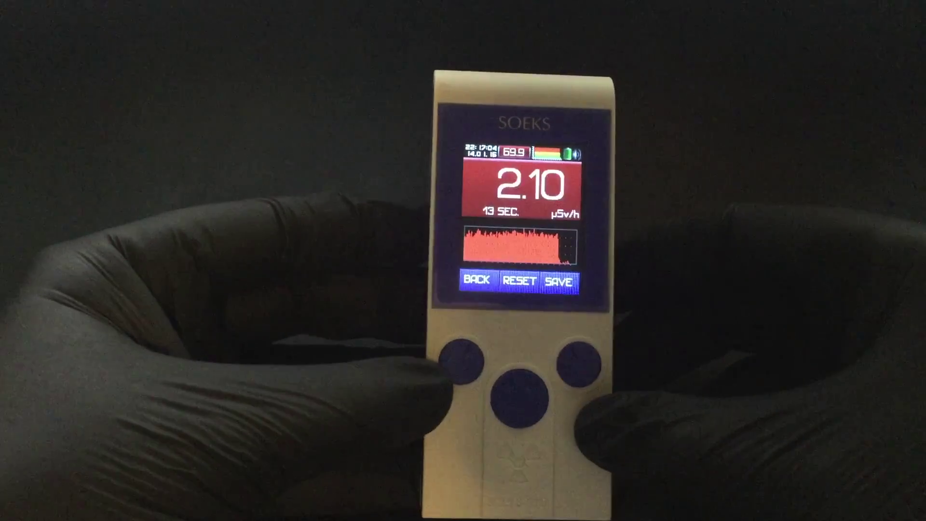
pyautogui.click(473, 280)
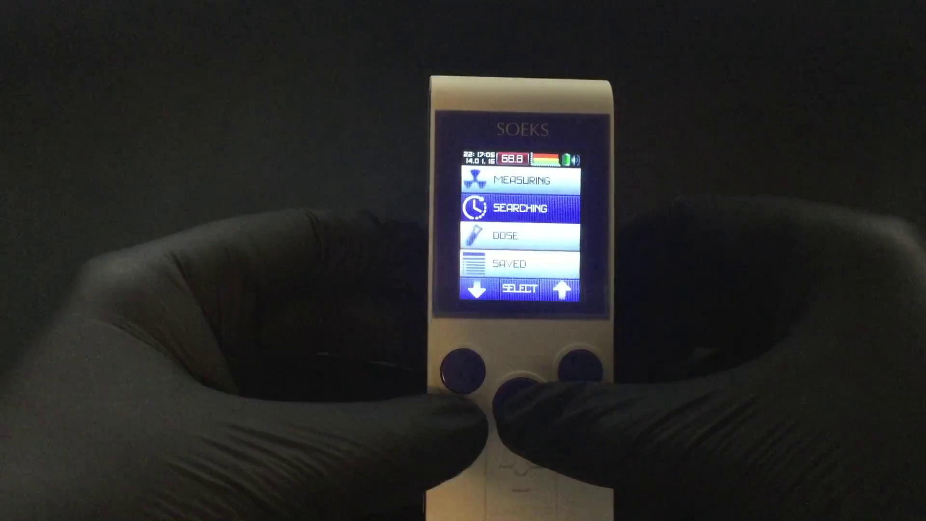